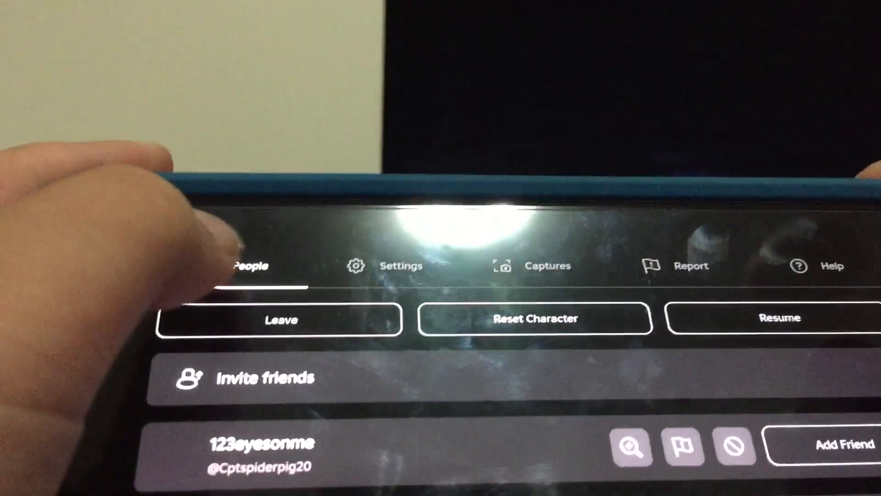
# Choose Leave in the in-game menu and confirm to exit to the home screen.
pyautogui.click(280, 318)
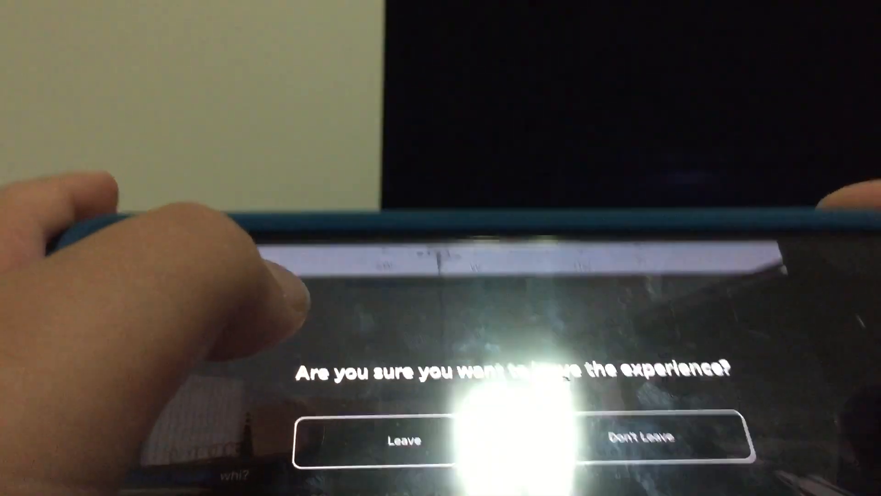
pyautogui.click(401, 438)
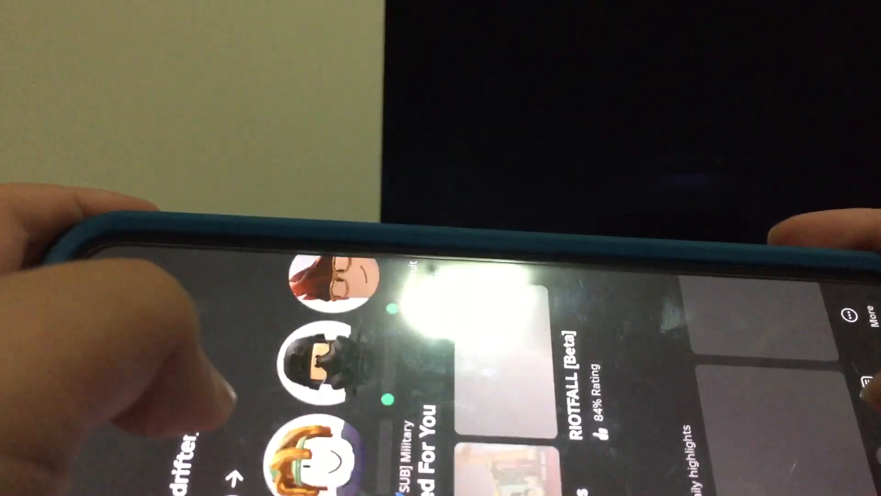